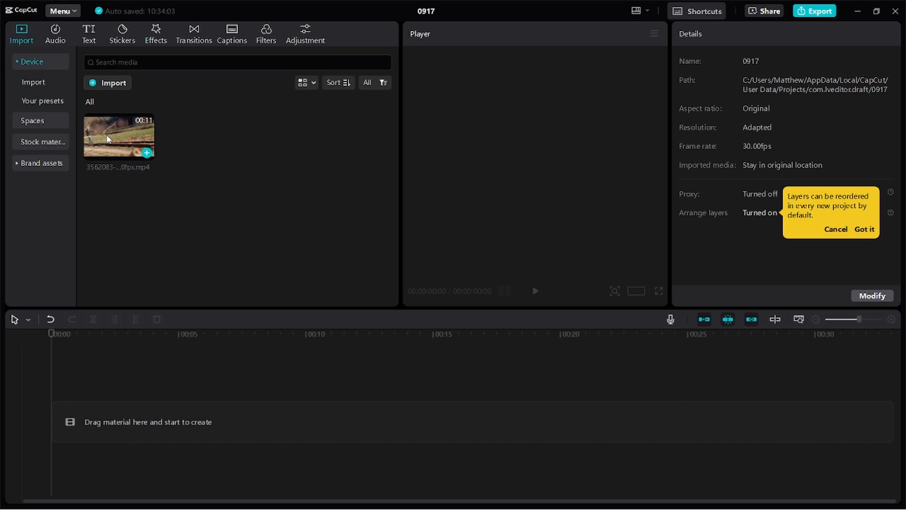
# Step: Drag the imported forest clip from the media panel onto the timeline track
pyautogui.moveTo(118, 136); pyautogui.dragTo(338, 414)
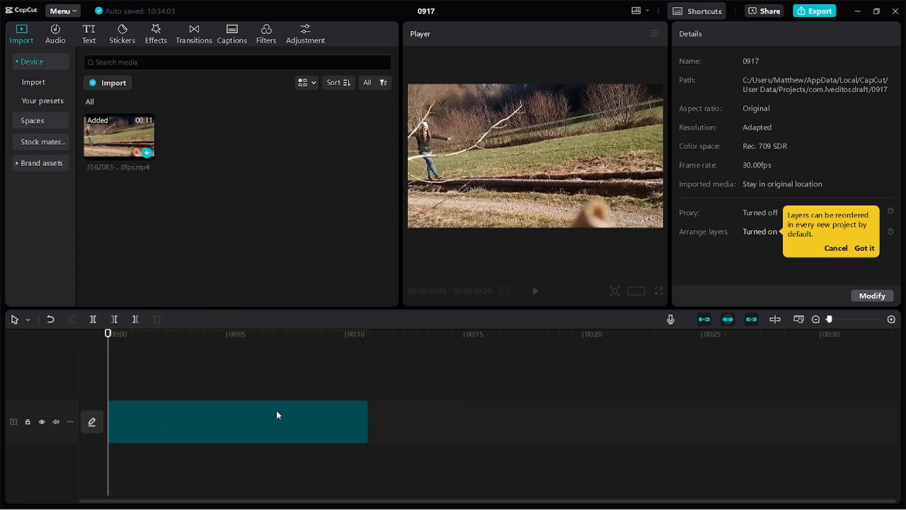
pyautogui.moveTo(252, 425)
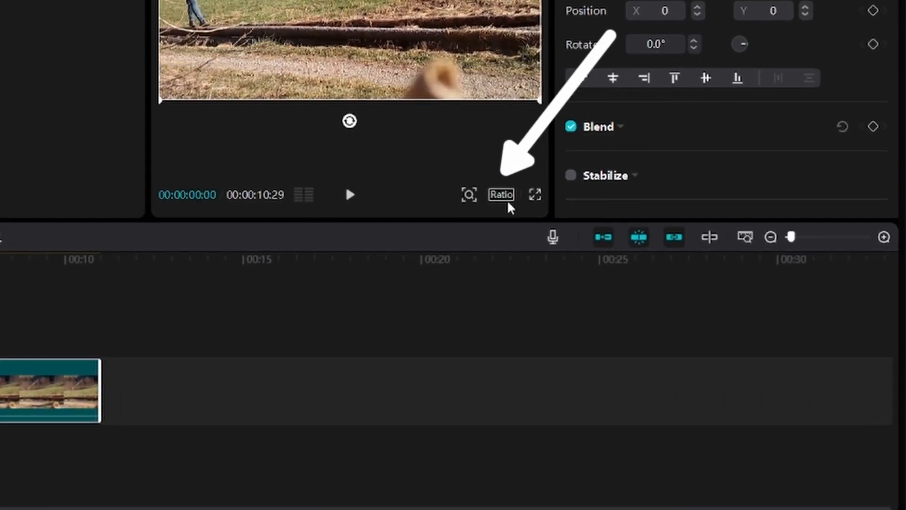
# Step: Set the project ratio to 9:16 portrait
pyautogui.click(500, 194)
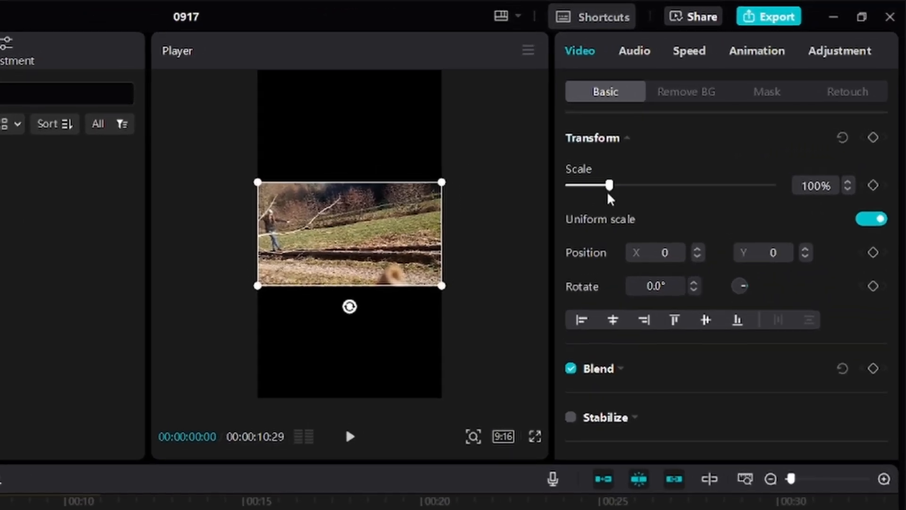
# Step: Scale the clip to about 312%, then play and pause to check the woman's framing
pyautogui.moveTo(608, 185); pyautogui.dragTo(628, 185)
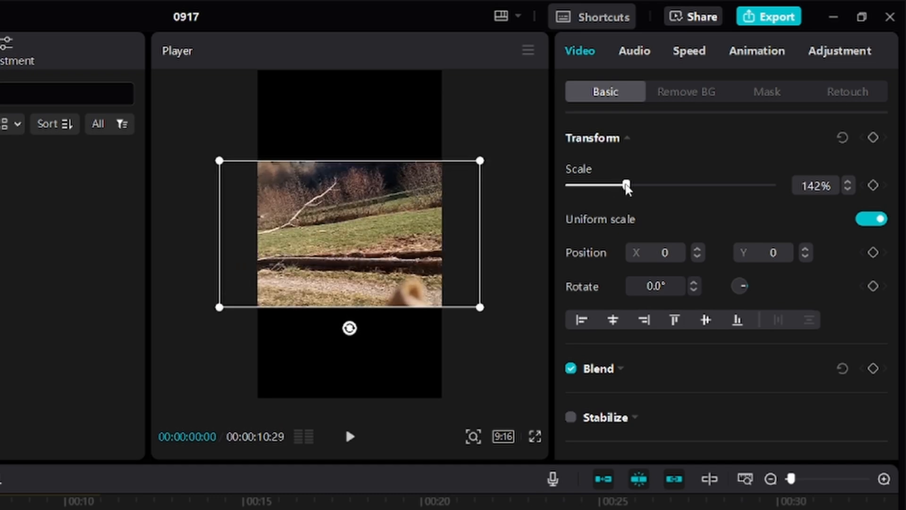
pyautogui.moveTo(627, 185); pyautogui.dragTo(683, 185)
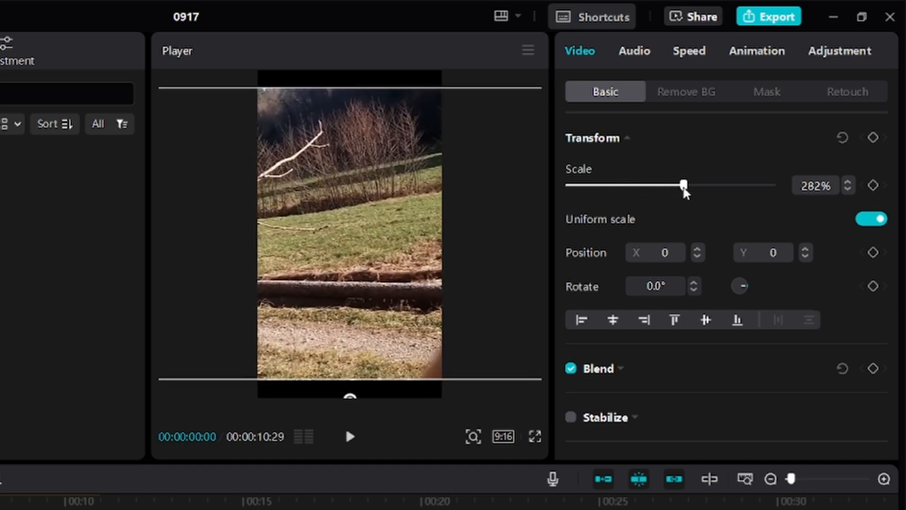
pyautogui.moveTo(683, 185); pyautogui.dragTo(695, 185)
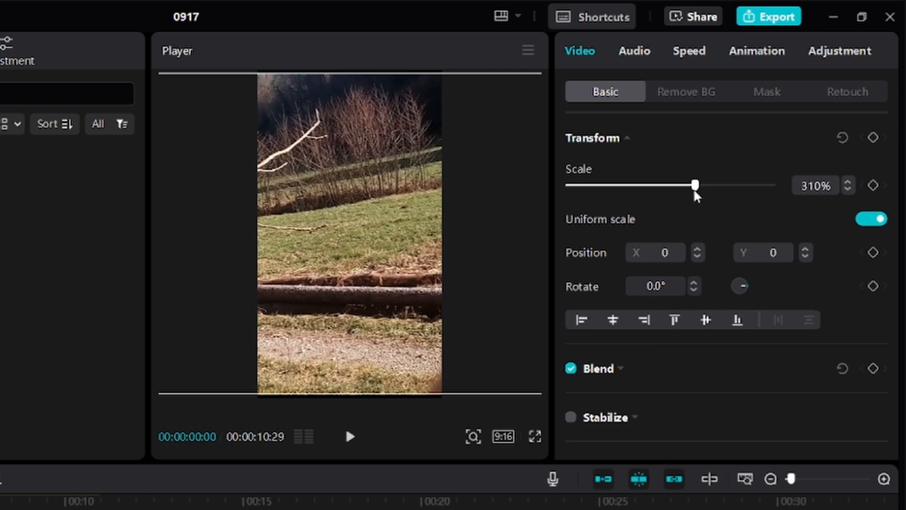
pyautogui.moveTo(694, 185); pyautogui.dragTo(695, 185)
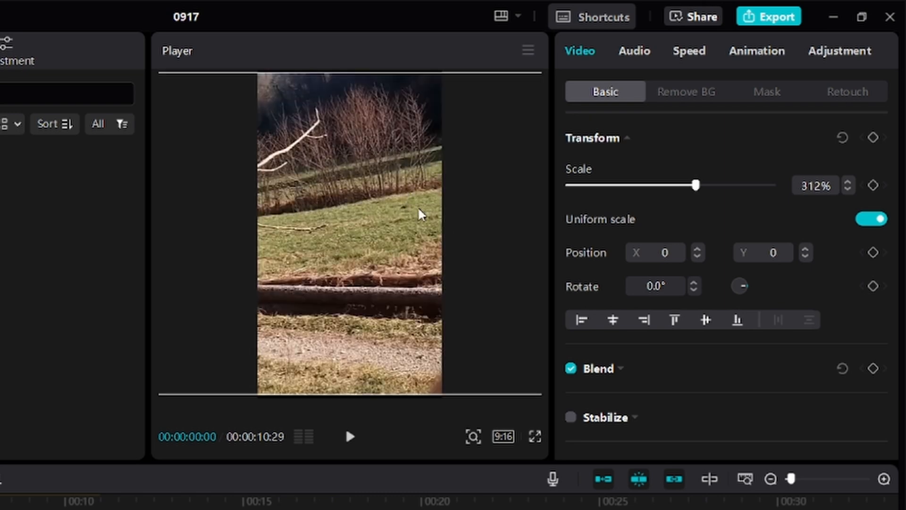
pyautogui.moveTo(295, 219)
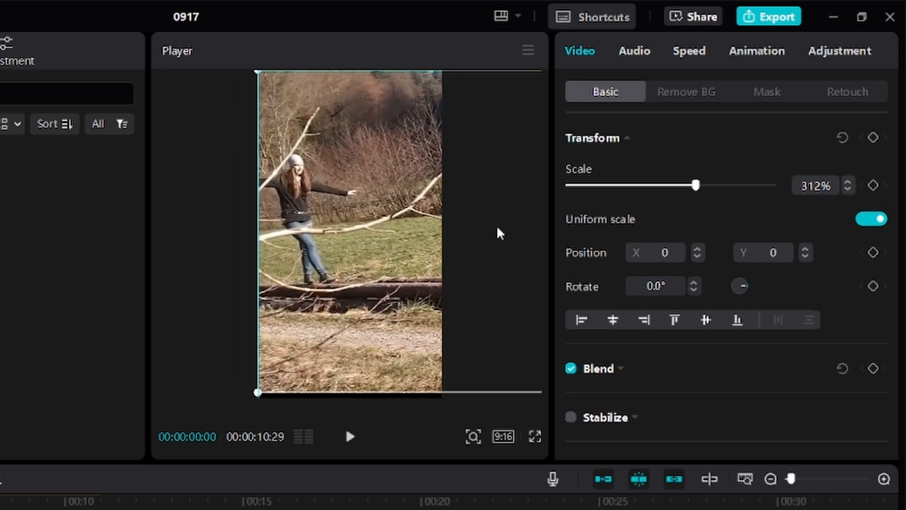
pyautogui.click(350, 436)
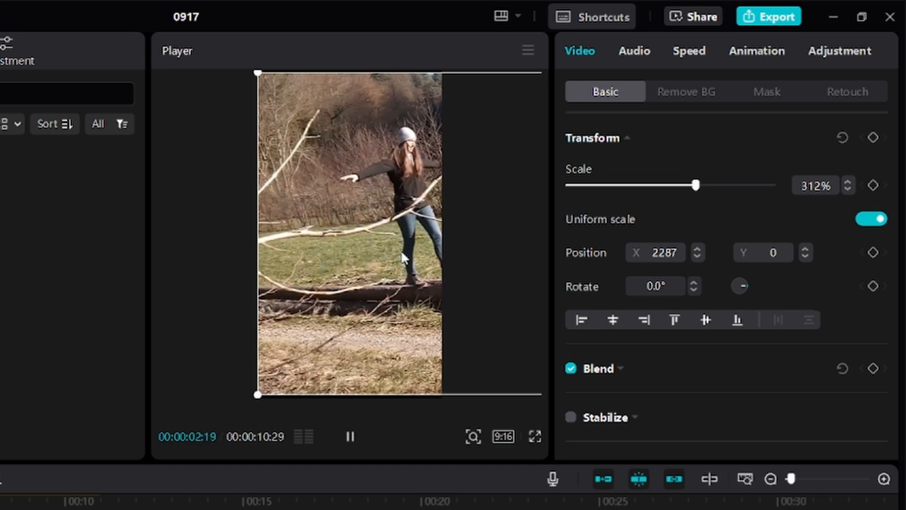
pyautogui.click(350, 436)
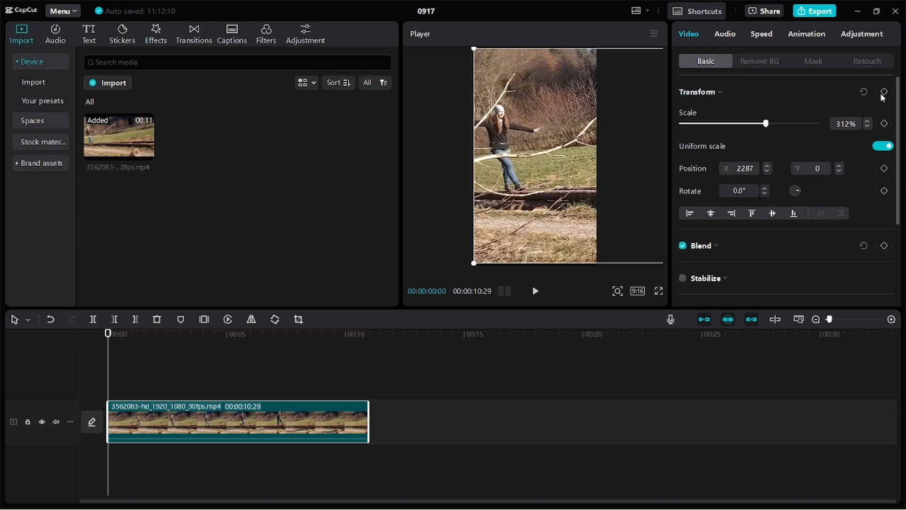
pyautogui.moveTo(884, 93)
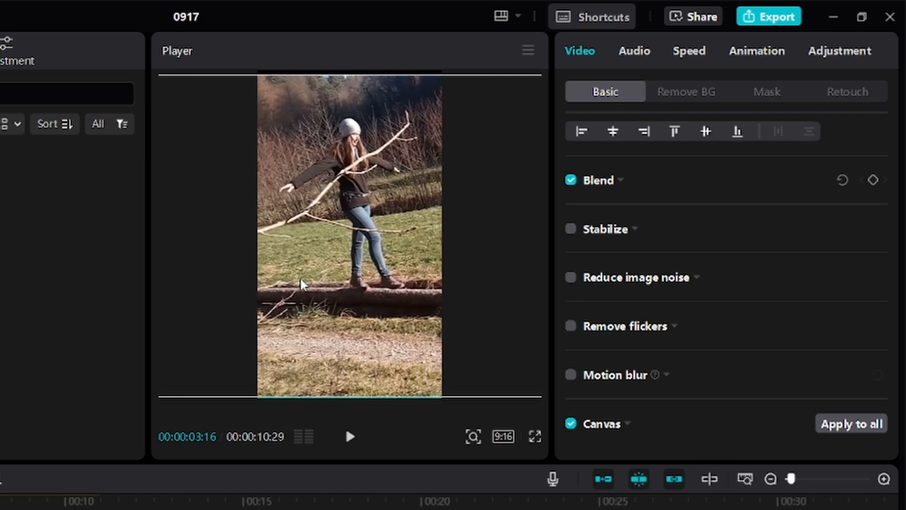
# Step: Play through the clip, stopping where the woman drifts out to reframe her position
pyautogui.click(349, 436)
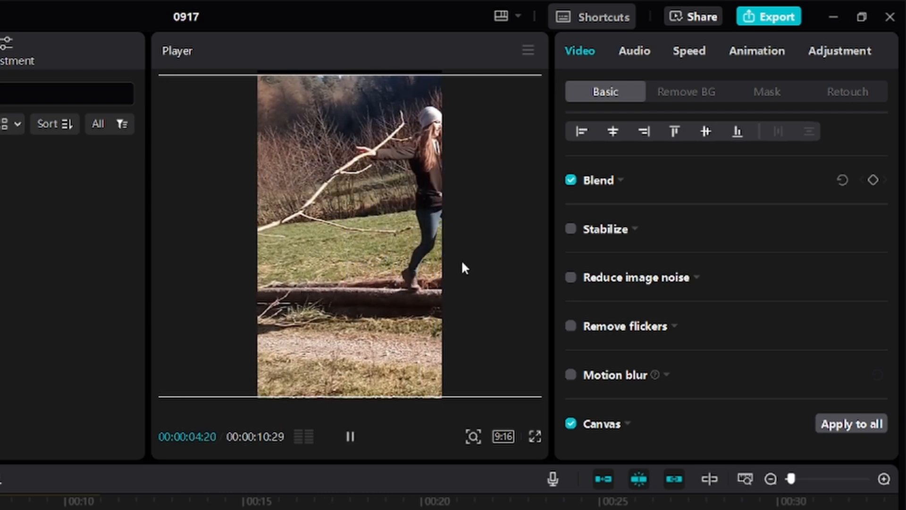
pyautogui.click(349, 436)
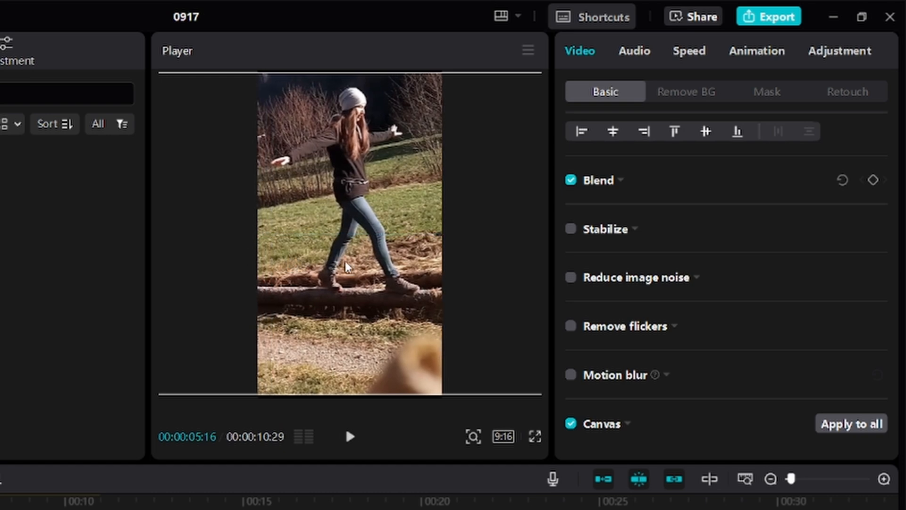
pyautogui.click(349, 437)
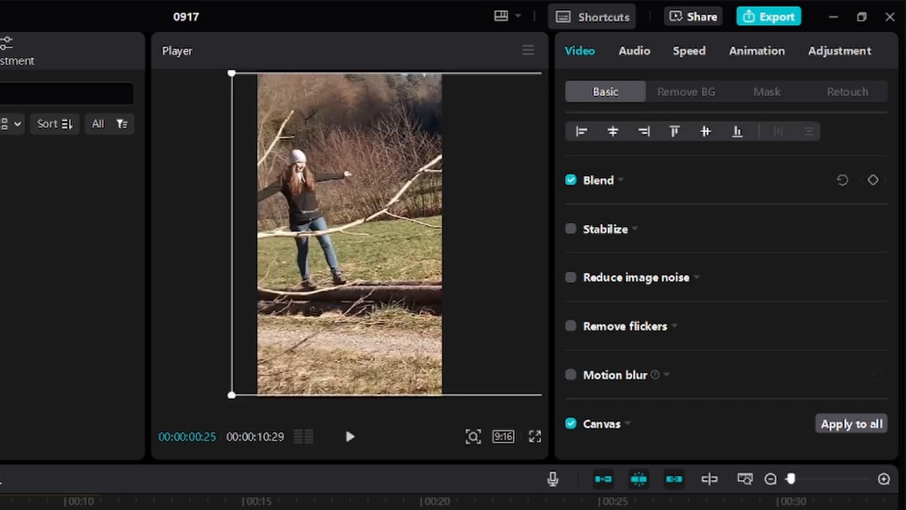
# Step: Play the keyframed 9:16 clip from the start to review the tracking
pyautogui.click(350, 436)
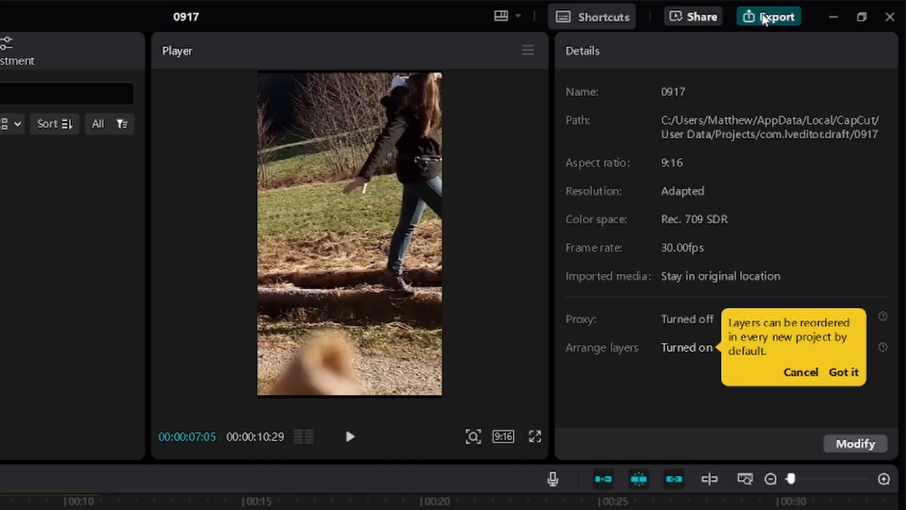
# Step: Export the video at 1080P resolution and respond to the completion screen
pyautogui.click(769, 16)
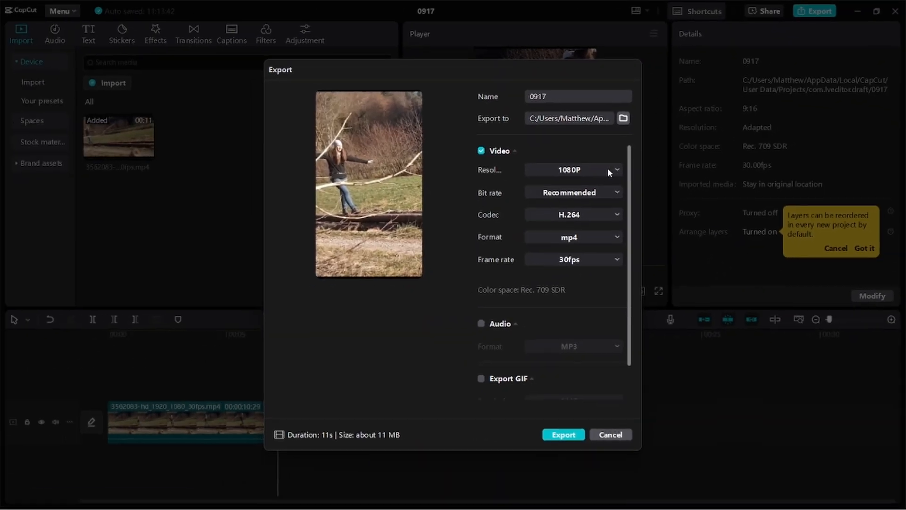
pyautogui.click(601, 169)
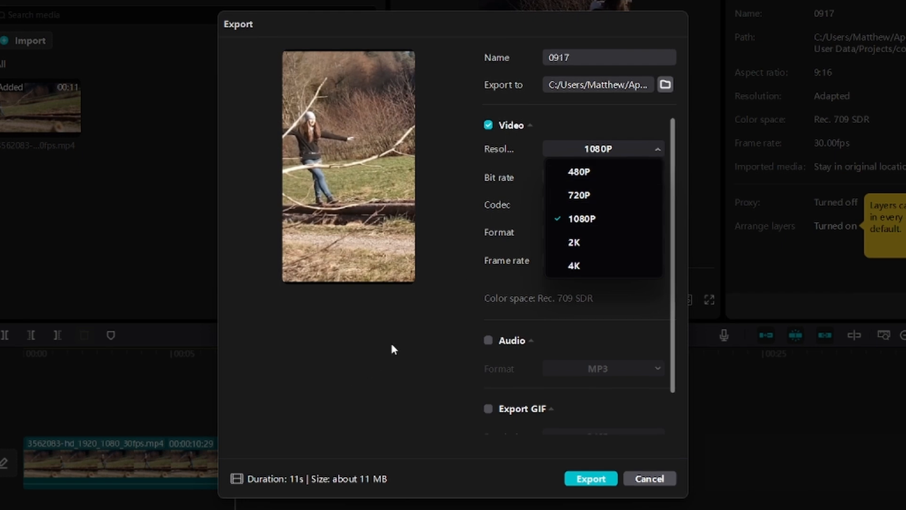
pyautogui.click(581, 219)
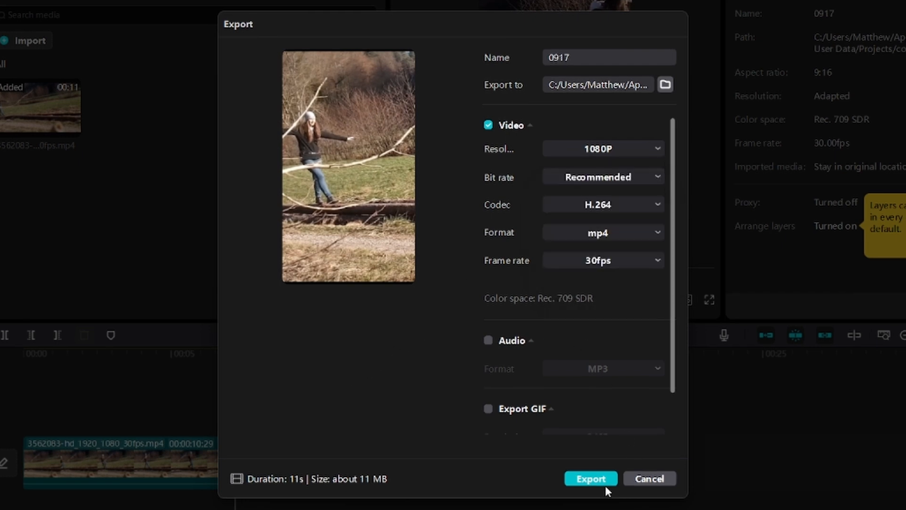
pyautogui.click(590, 478)
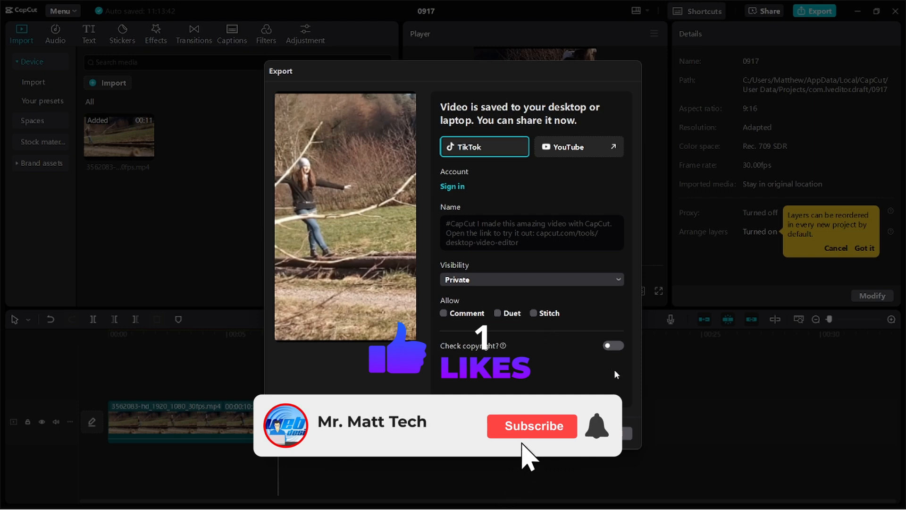
pyautogui.click(531, 426)
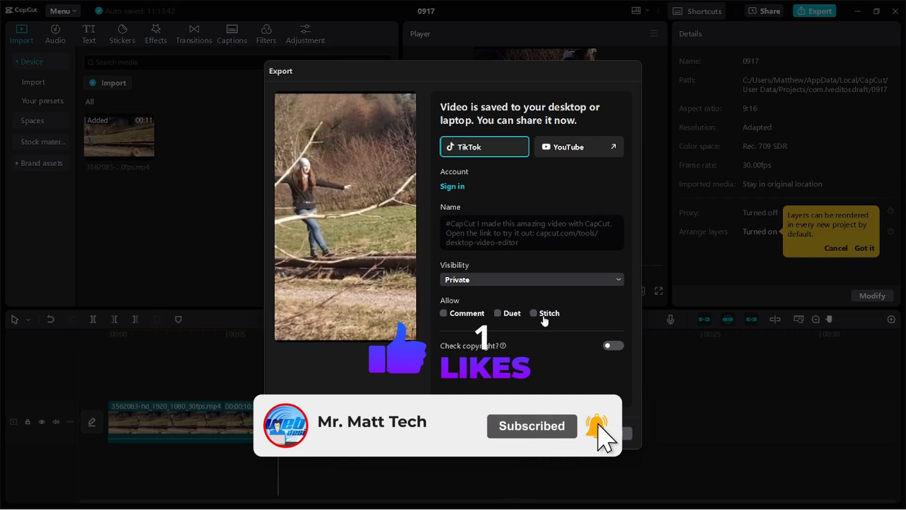